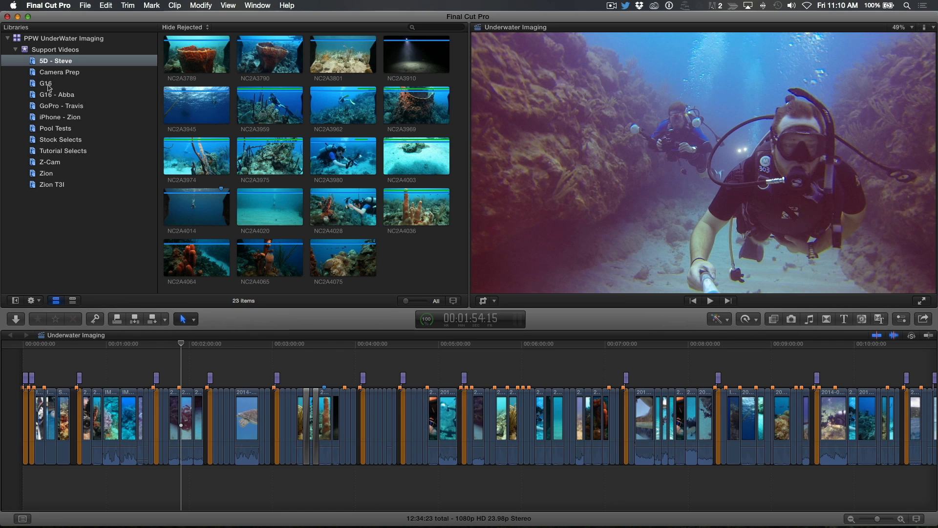
Browse the G16, G16 - Abba and iPhone - Zion events, then return to the 5D - Steve event
{"action": "left_click", "coordinate": [45, 83]}
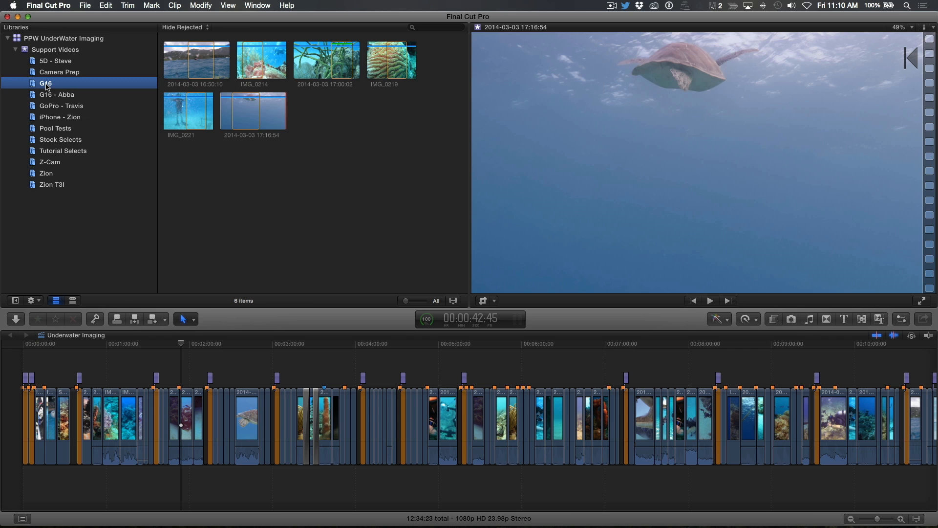
{"action": "left_click", "coordinate": [57, 94]}
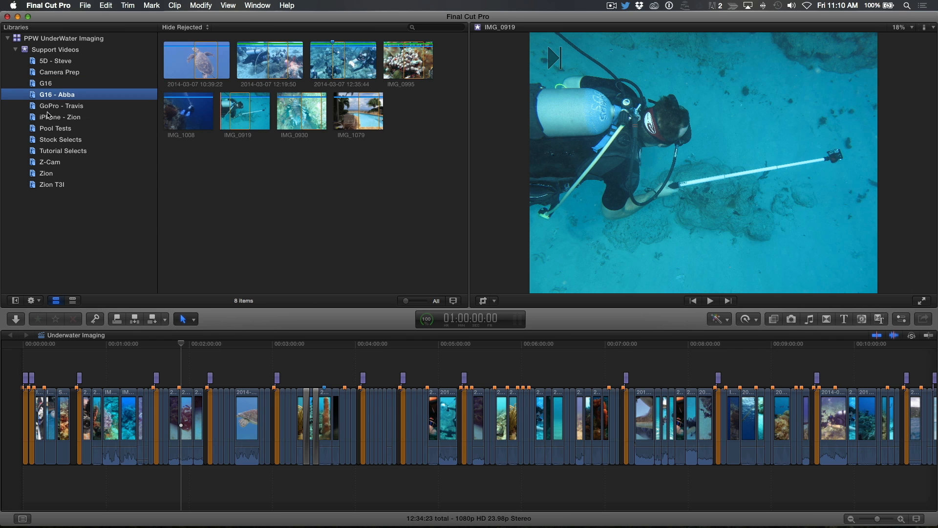
{"action": "left_click", "coordinate": [60, 116]}
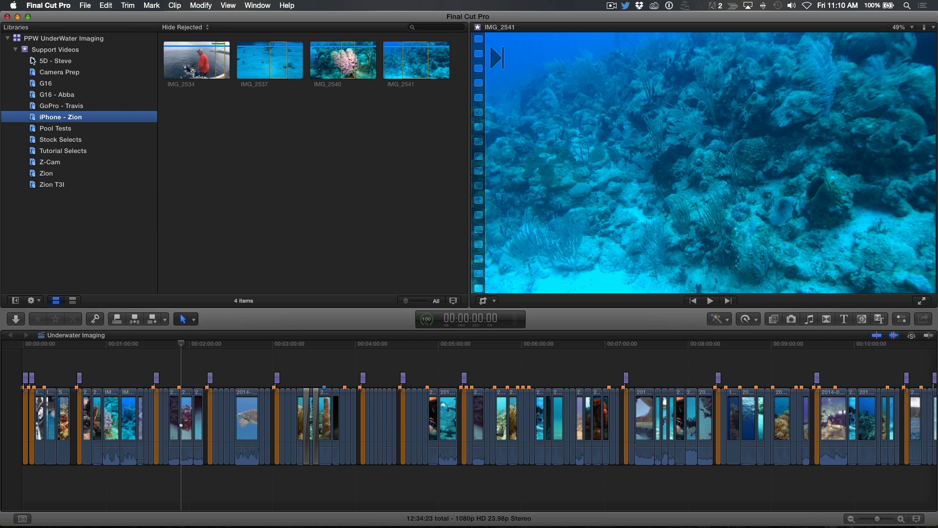
{"action": "left_click", "coordinate": [55, 60]}
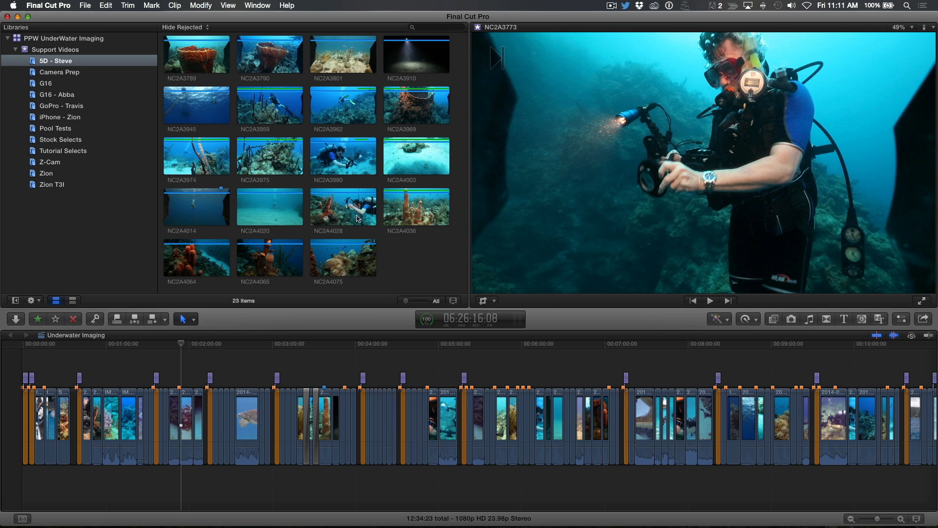
Select the coral clips and name them Sponge in the Info inspector
{"action": "left_click", "coordinate": [343, 206]}
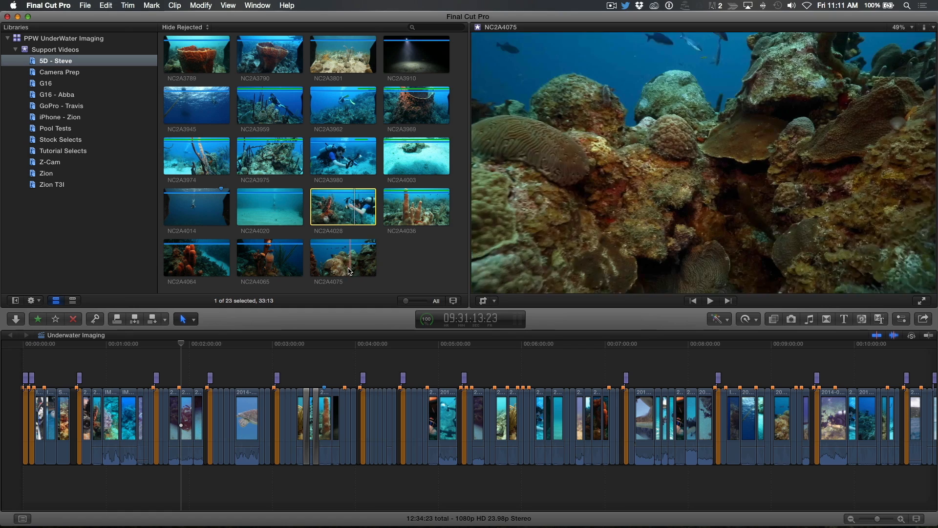
{"action": "key", "text": "cmd+4"}
{"action": "type", "text": "Spon"}
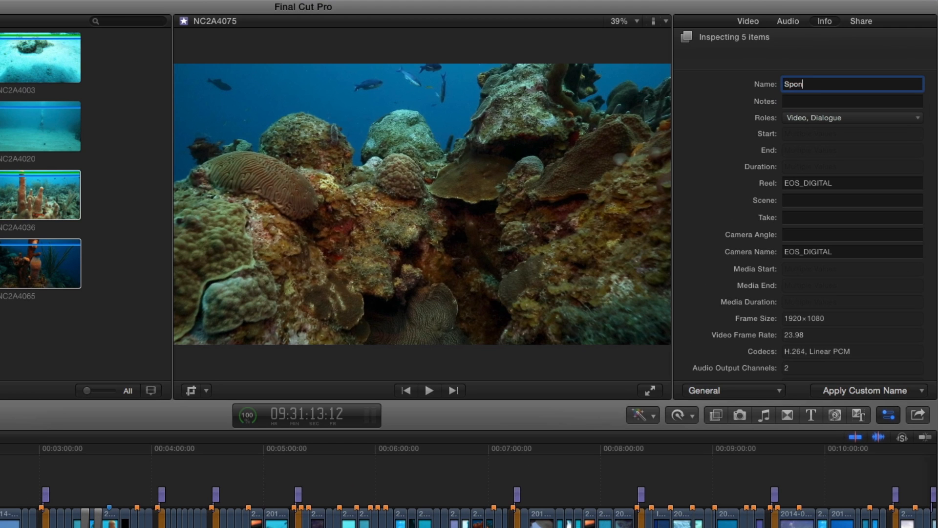
{"action": "type", "text": "ge"}
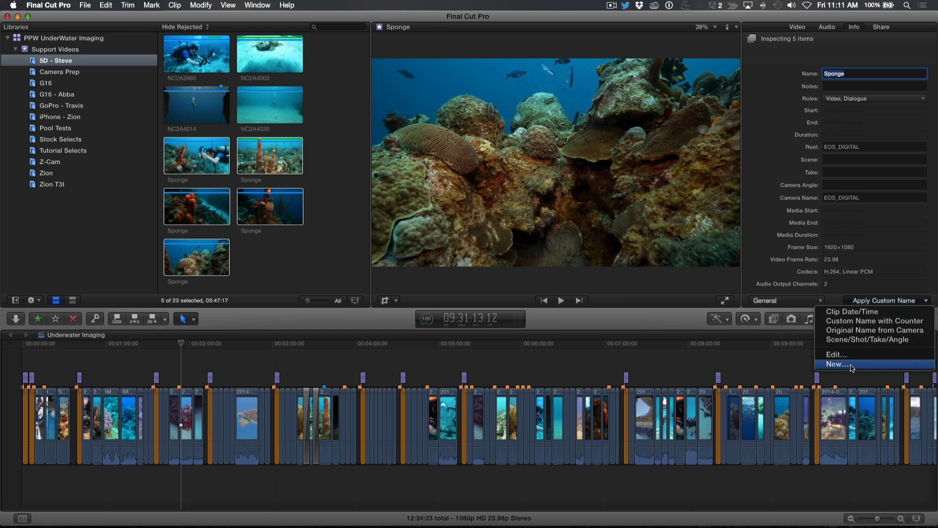
Create a new naming preset titled Current Name with Counter
{"action": "left_click", "coordinate": [835, 364]}
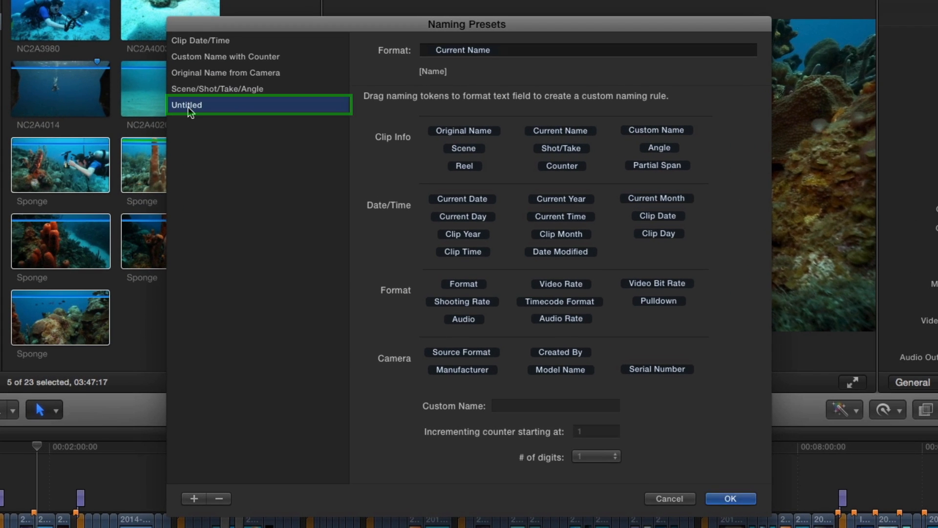
{"action": "type", "text": "Current Name with Counter"}
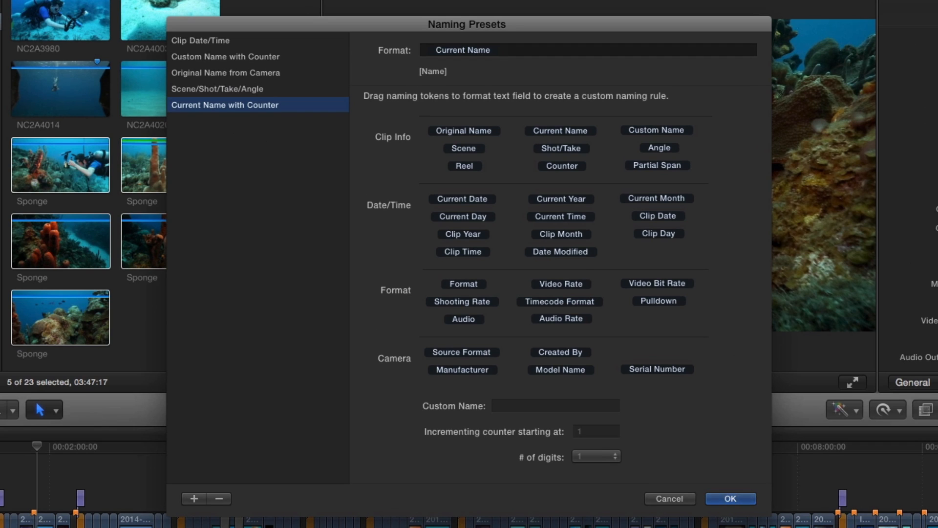
{"action": "mouse_move", "coordinate": [285, 145]}
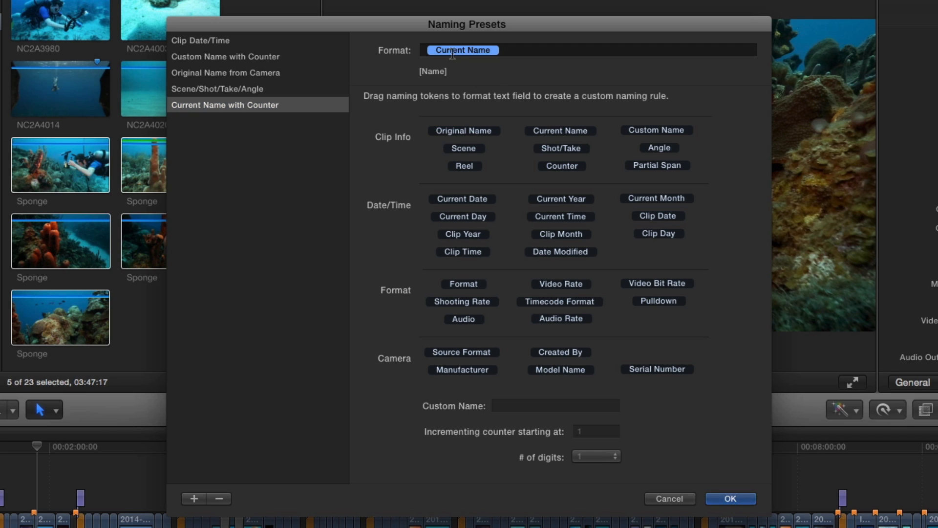
{"action": "mouse_move", "coordinate": [473, 69]}
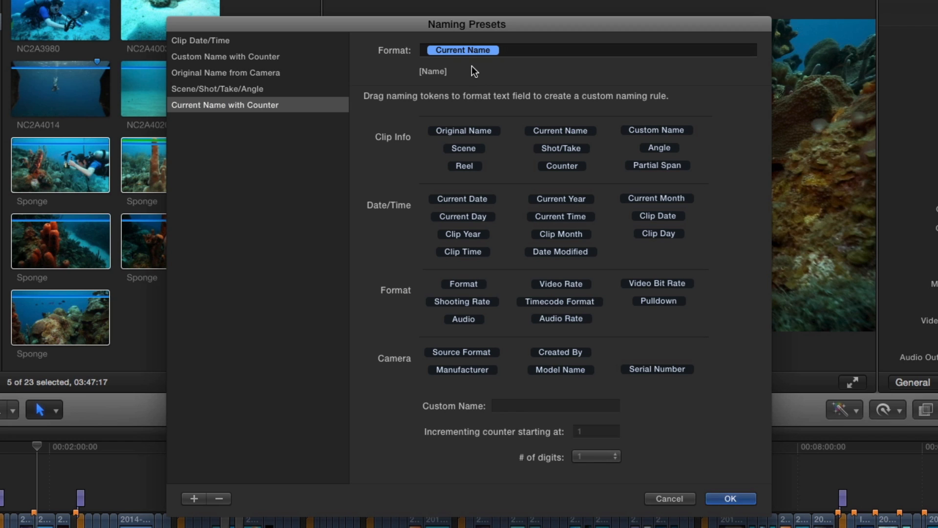
{"action": "mouse_move", "coordinate": [521, 138]}
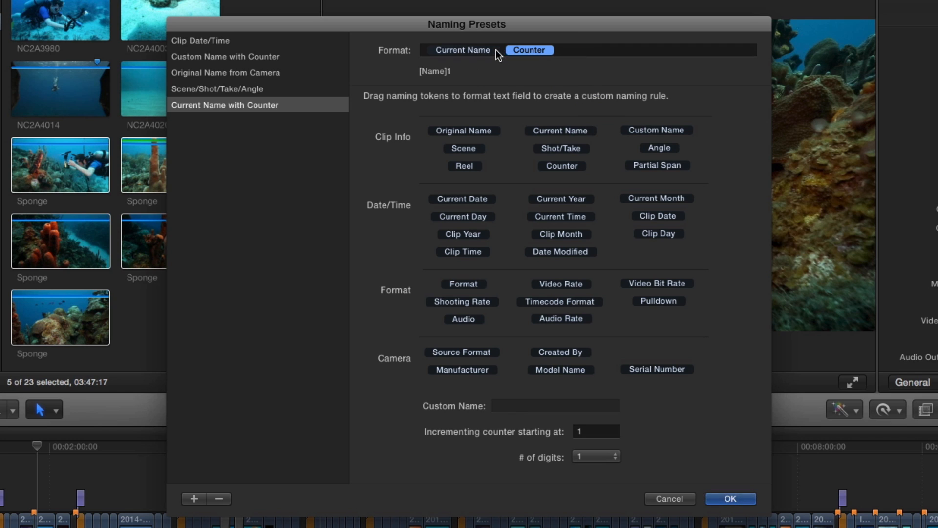
Insert a dash between the current name and counter tokens and save the preset
{"action": "left_click", "coordinate": [529, 49]}
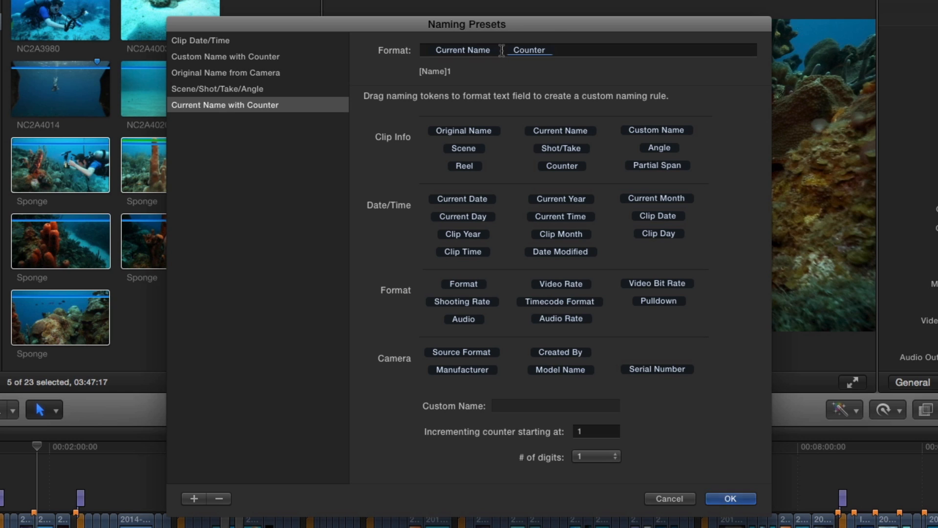
{"action": "type", "text": "-"}
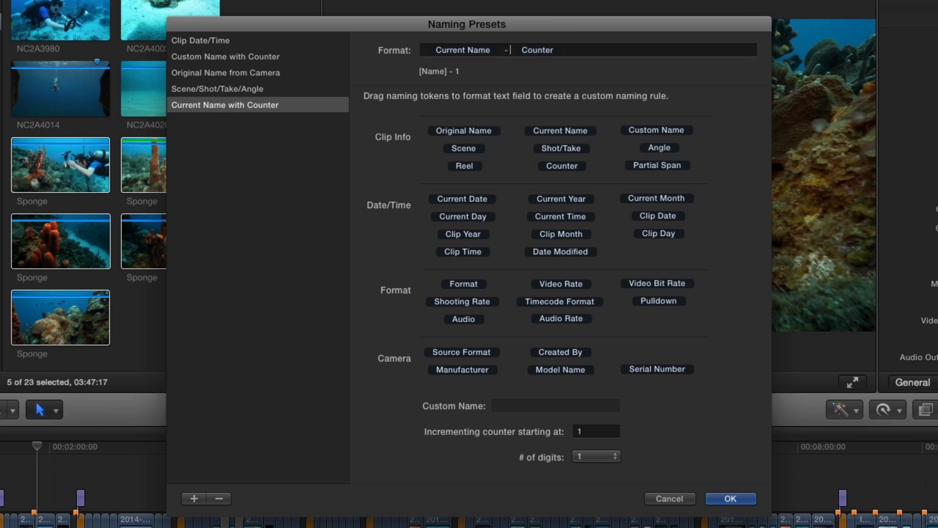
{"action": "mouse_move", "coordinate": [465, 78]}
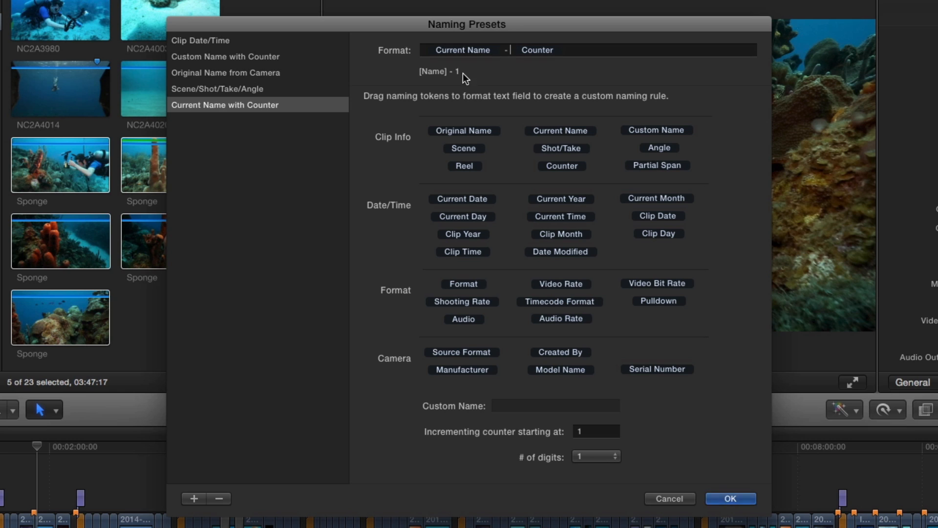
{"action": "mouse_move", "coordinate": [608, 476]}
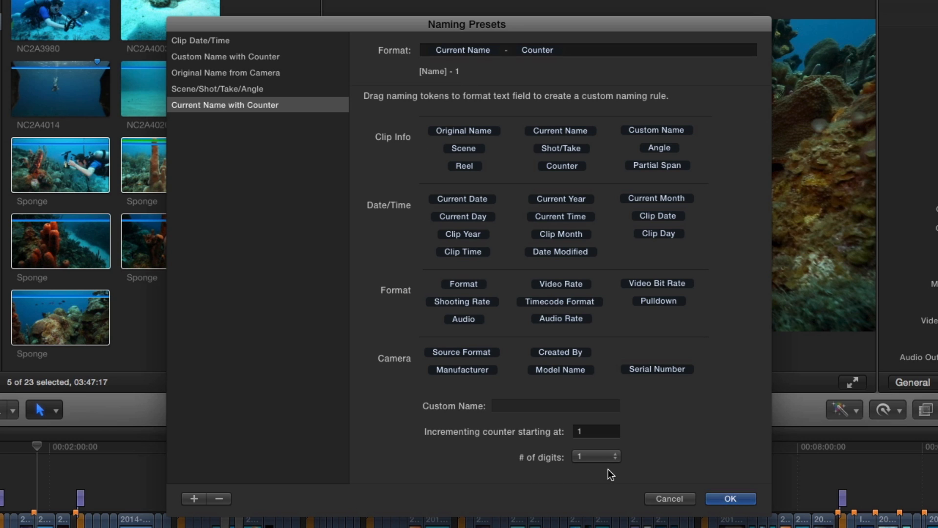
{"action": "left_click", "coordinate": [729, 498]}
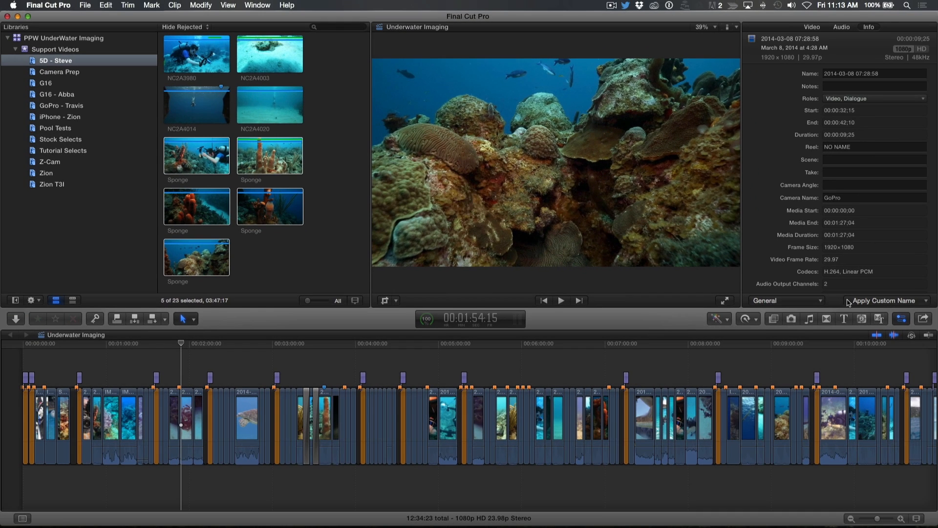
{"action": "mouse_move", "coordinate": [249, 187]}
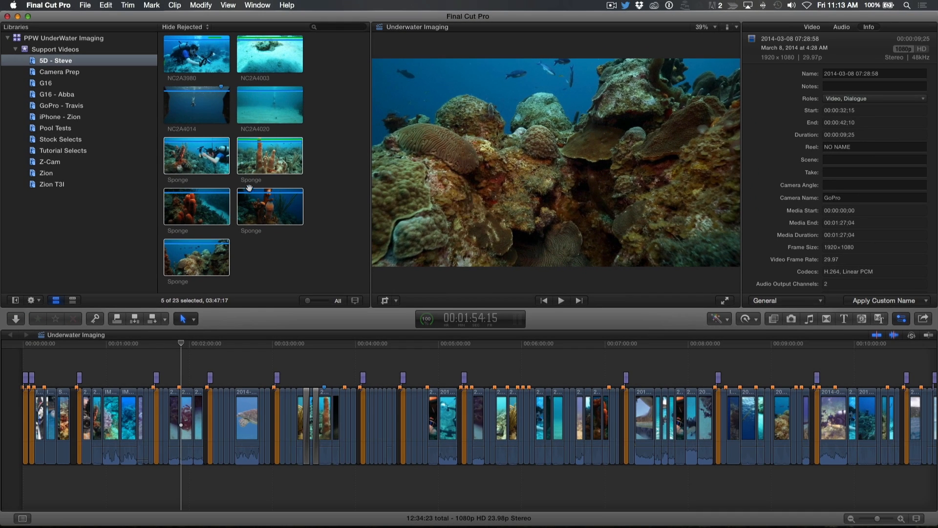
Apply the Current Name with Counter preset to the five Sponge clips, yielding Sponge - 1 to Sponge - 5
{"action": "left_click", "coordinate": [195, 156]}
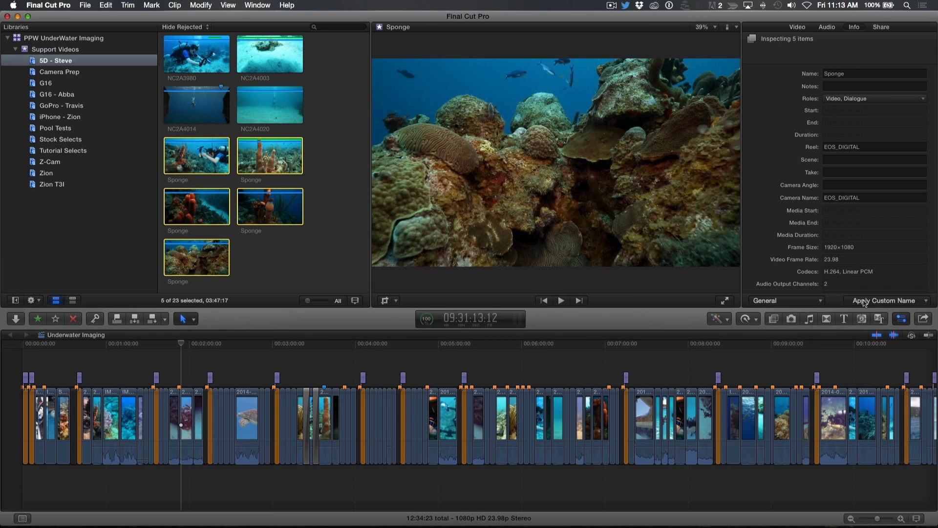
{"action": "left_click", "coordinate": [886, 300]}
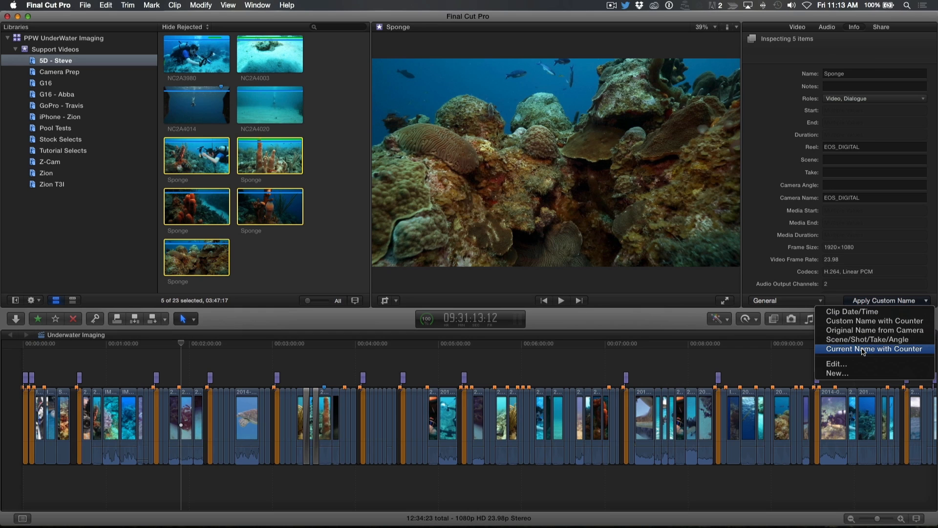
{"action": "left_click", "coordinate": [874, 348]}
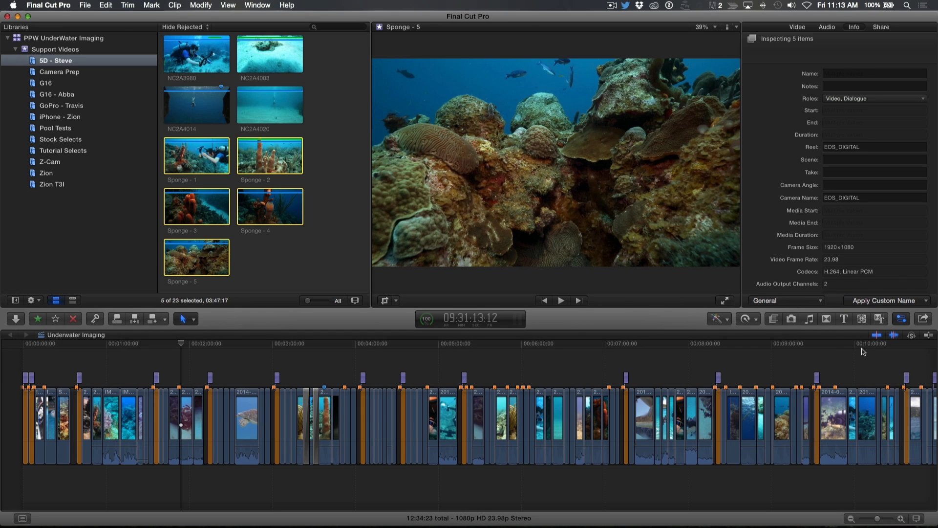